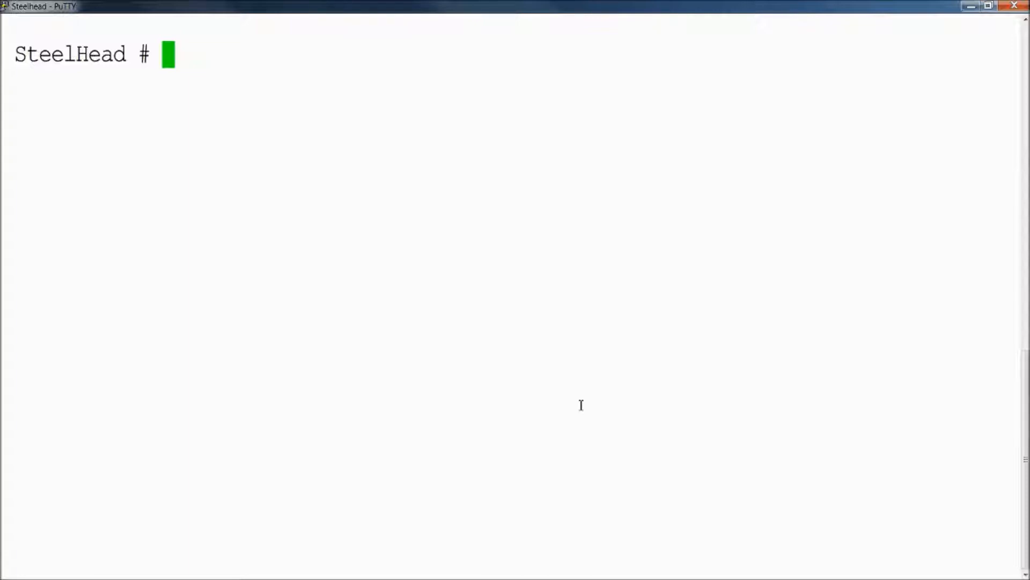
Step: Enter configuration mode with 'conf t' and begin the 'job 5' command
{"action": "type", "text": "conf t"}
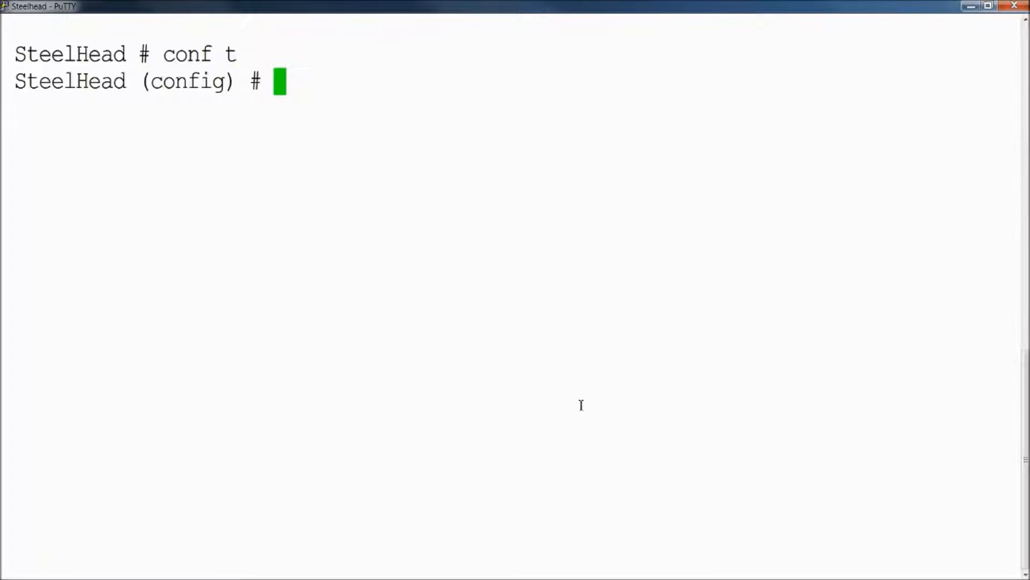
{"action": "mouse_move", "coordinate": [627, 433]}
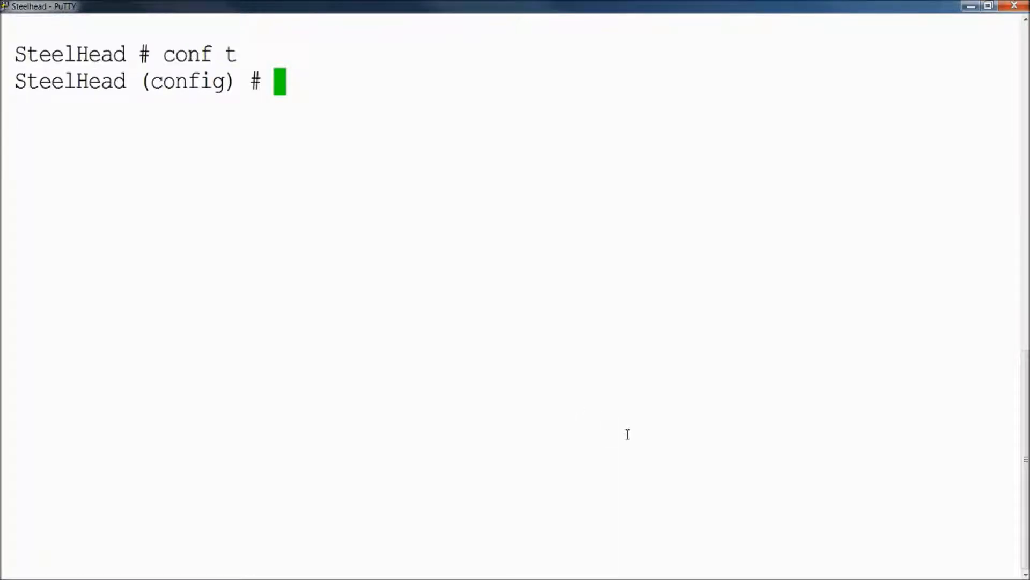
{"action": "type", "text": "job"}
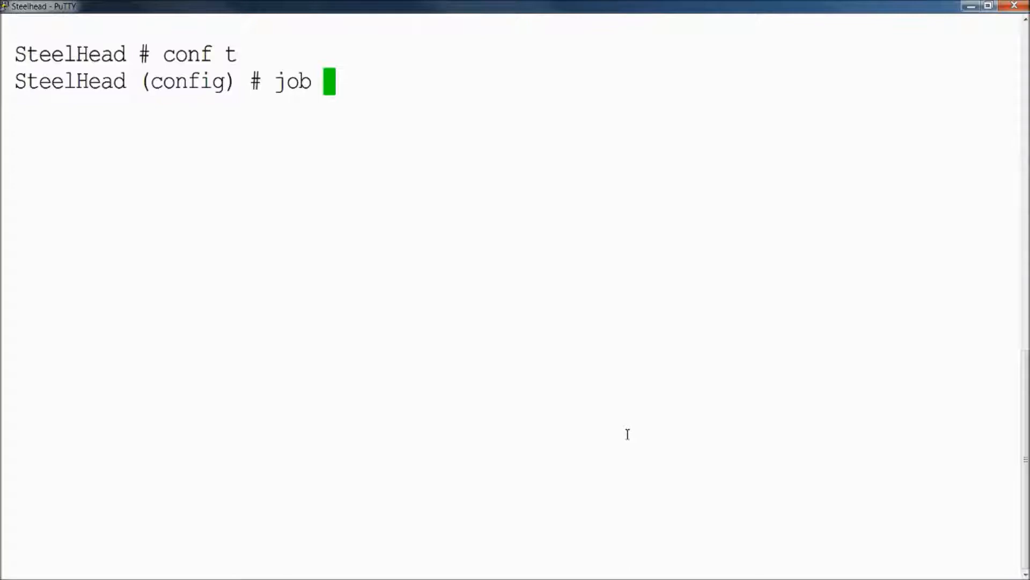
{"action": "type", "text": "5"}
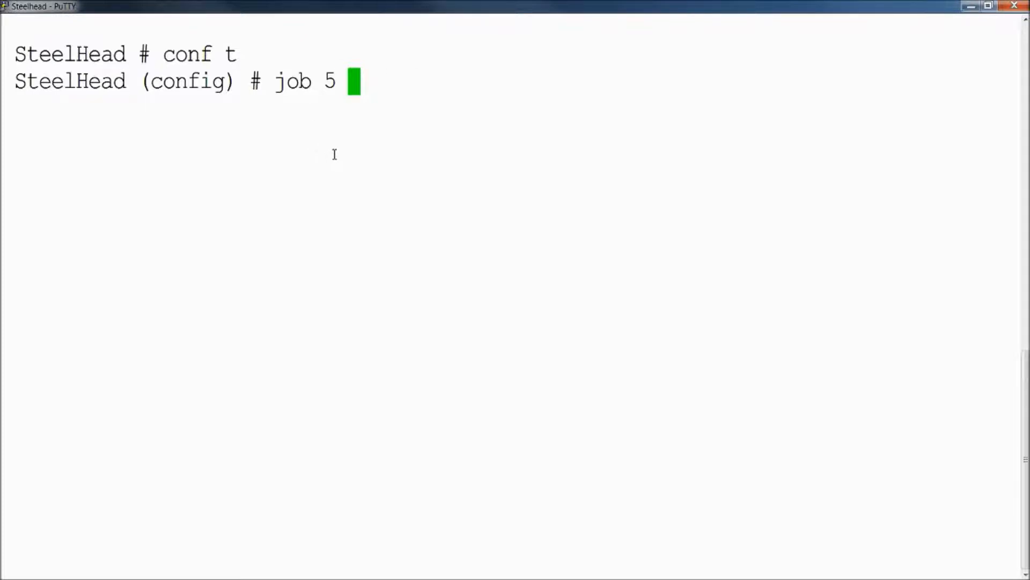
{"action": "mouse_move", "coordinate": [429, 168]}
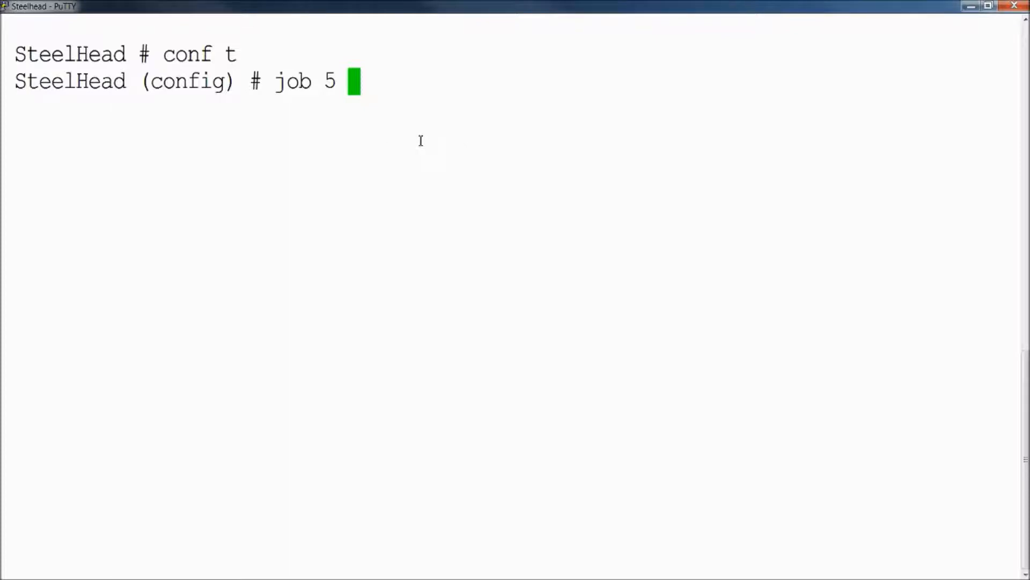
Step: Set job 5 command 1 to "clear interface wan1_0"
{"action": "type", "text": "comm"}
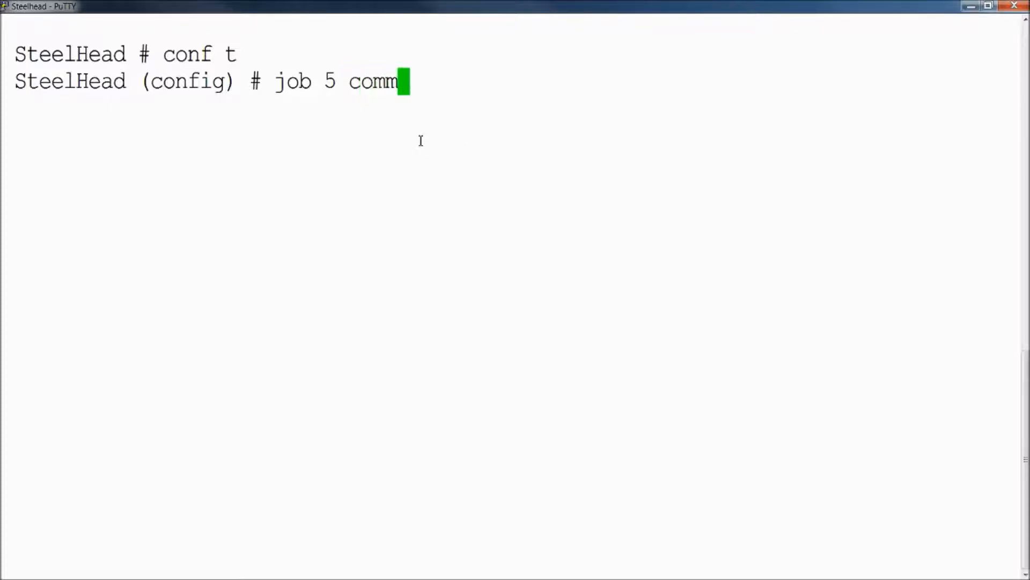
{"action": "type", "text": "and"}
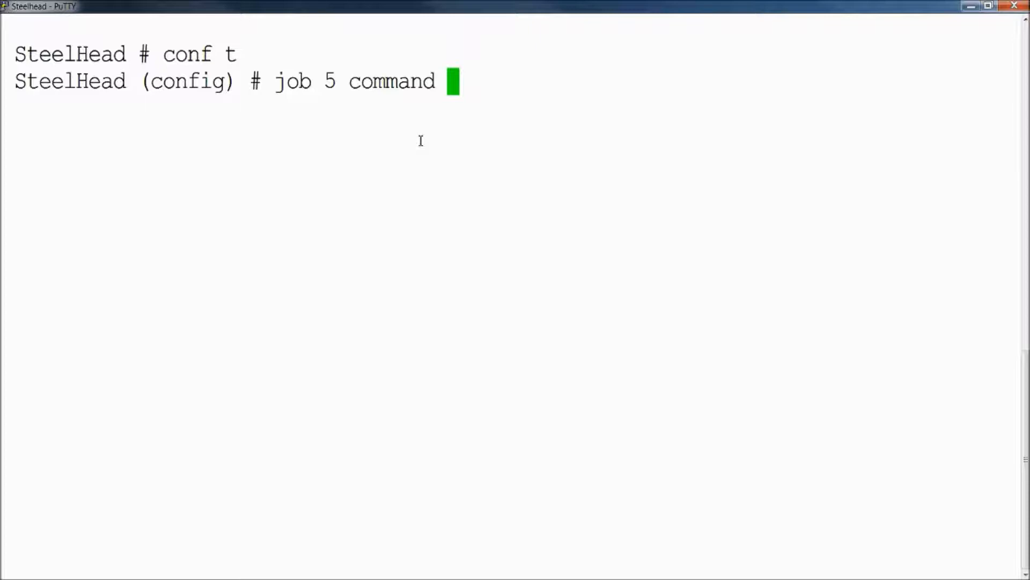
{"action": "type", "text": "1"}
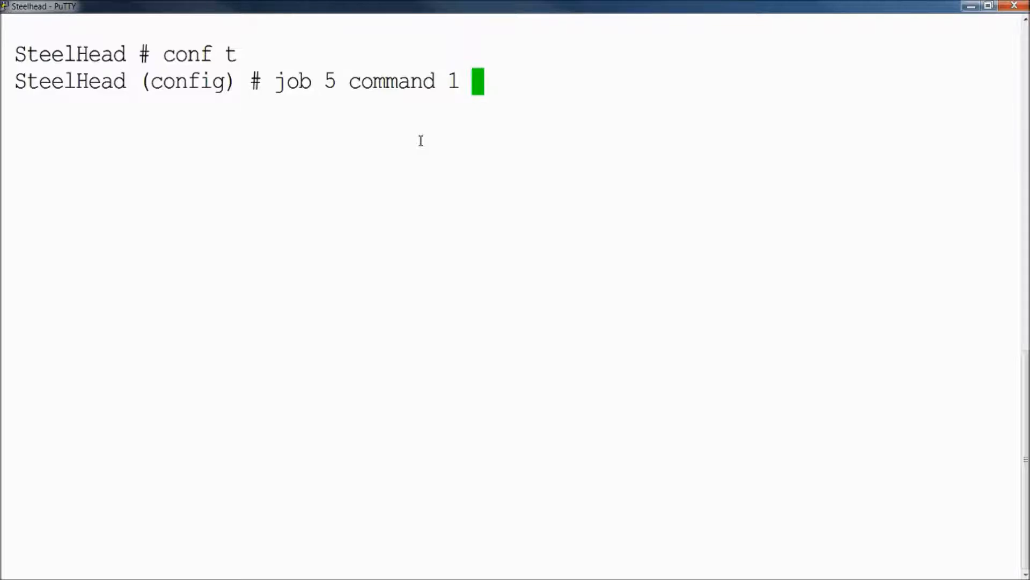
{"action": "type", "text": "\""}
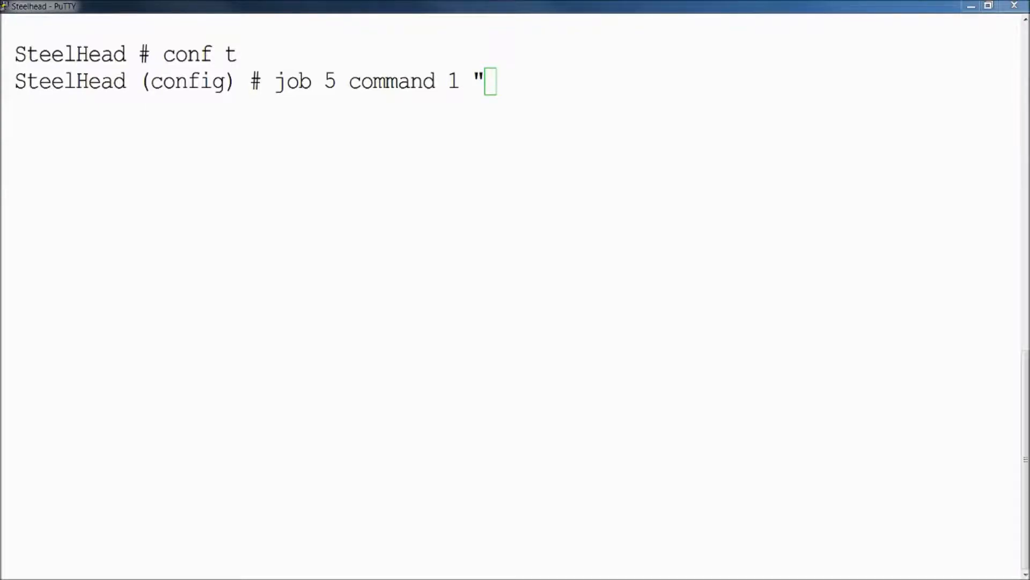
{"action": "type", "text": "clear interface wan1_0"}
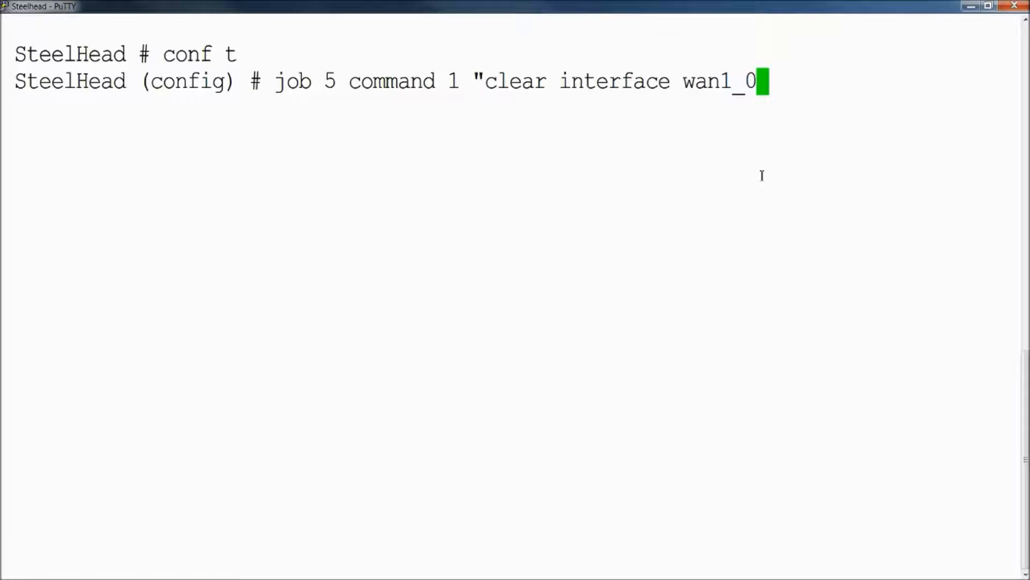
{"action": "type", "text": "\""}
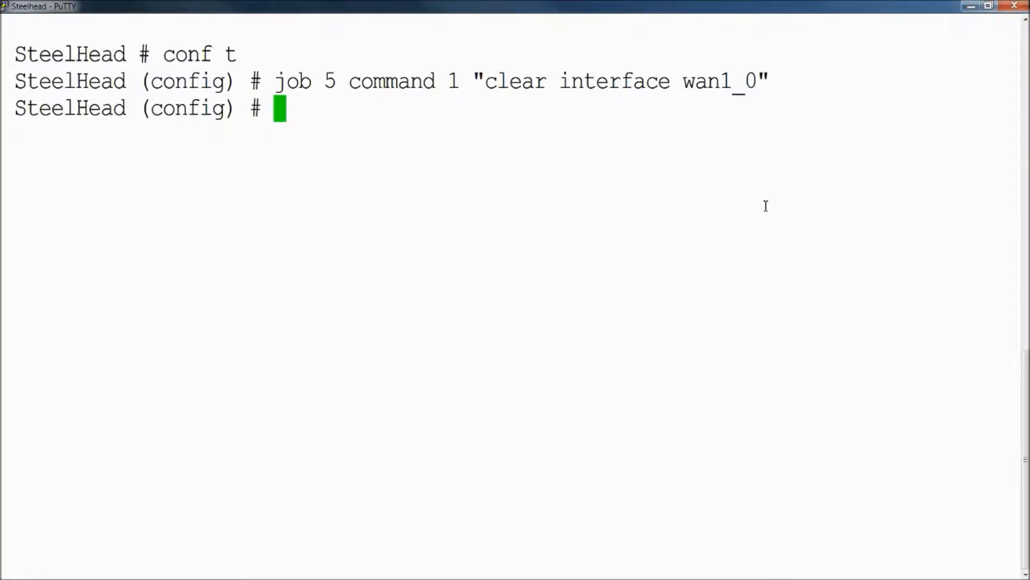
Step: Set job 5 command 2 to "clear interface lan1_0"
{"action": "type", "text": "job 5 command 2 clear interface lan1_0"}
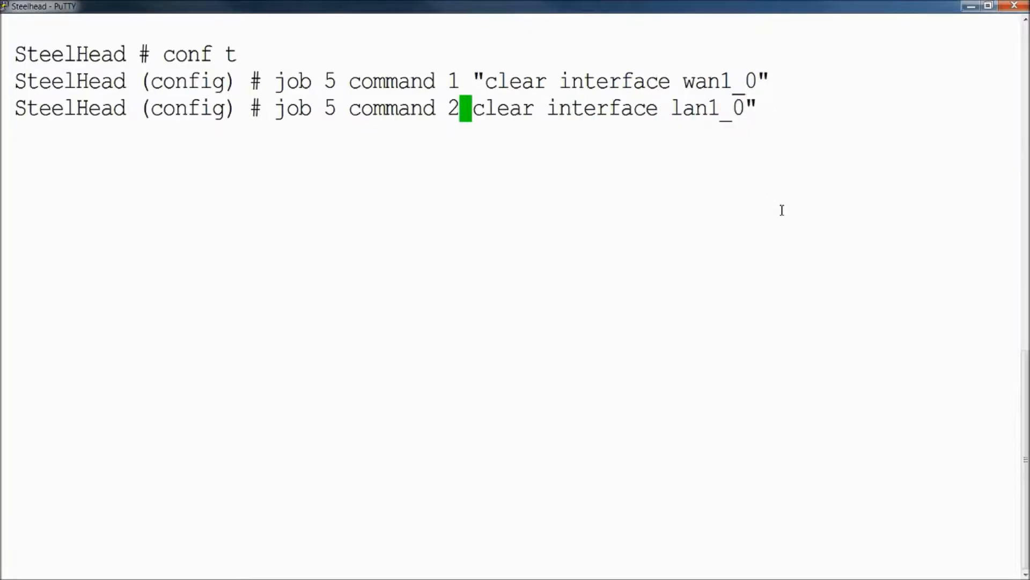
{"action": "type", "text": "\""}
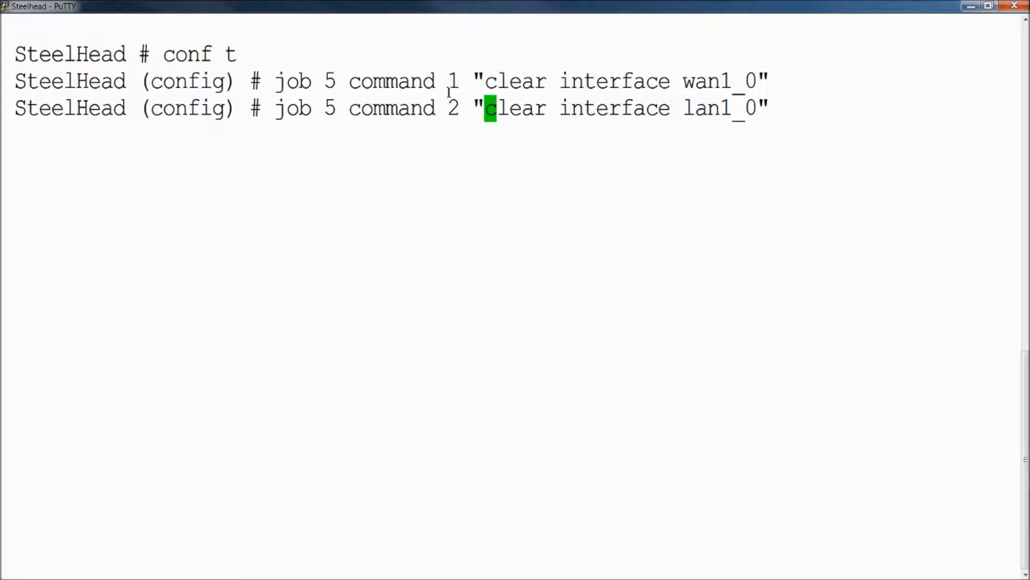
{"action": "mouse_move", "coordinate": [757, 281]}
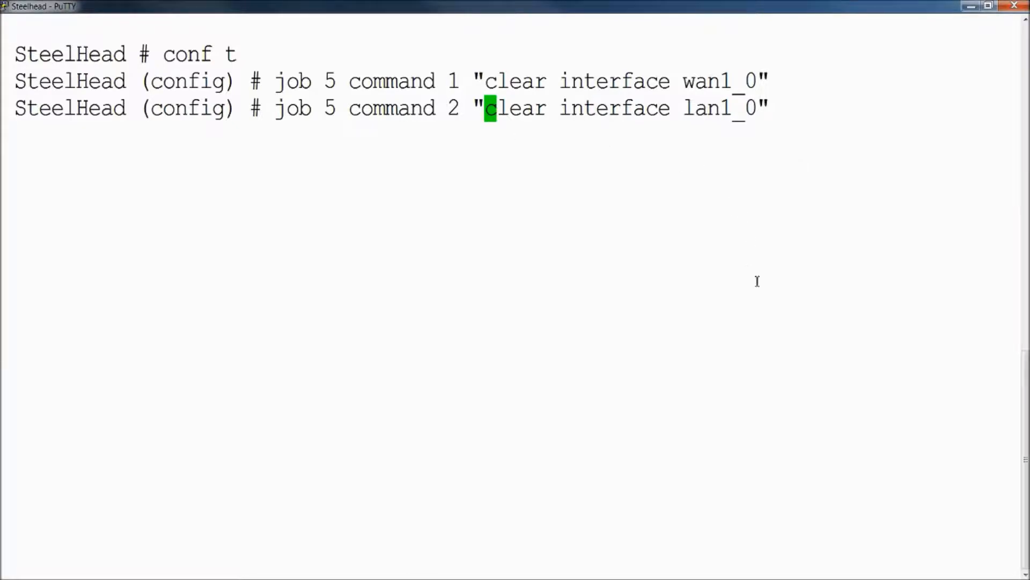
{"action": "mouse_move", "coordinate": [457, 113]}
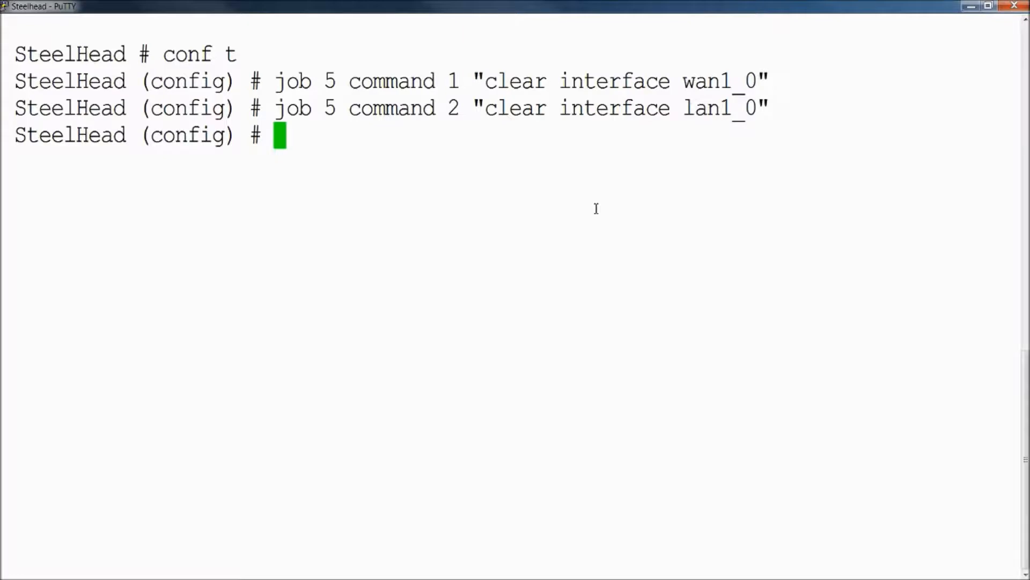
Step: Comment job 5: "This job will reset interface statistics for wan1_0 and lan1_0 interfaces every day"
{"action": "type", "text": "job 5 comment \"This job will reset interface statistics for wan1_0 and lan1_0 interfaces every day\""}
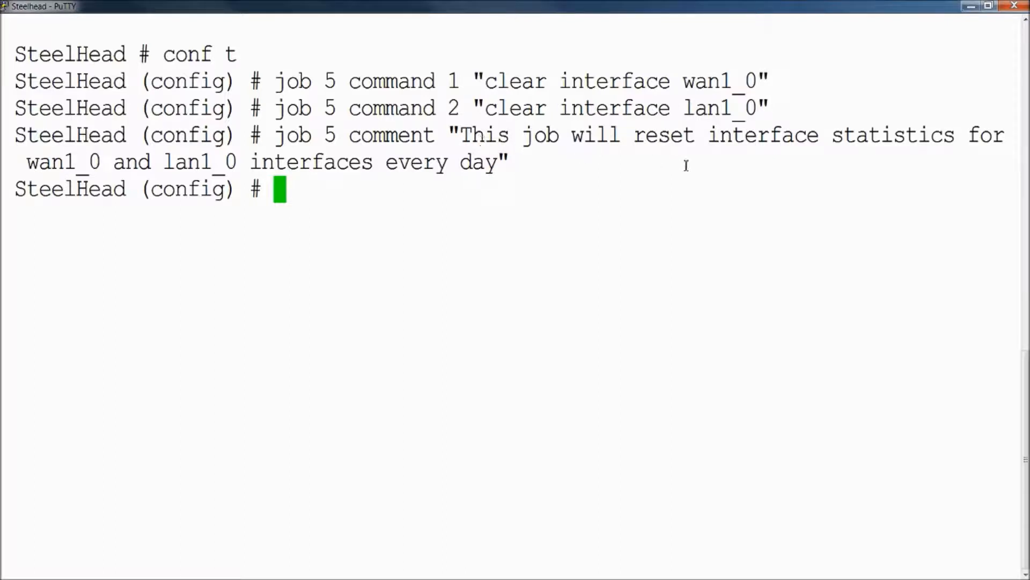
{"action": "mouse_move", "coordinate": [89, 170]}
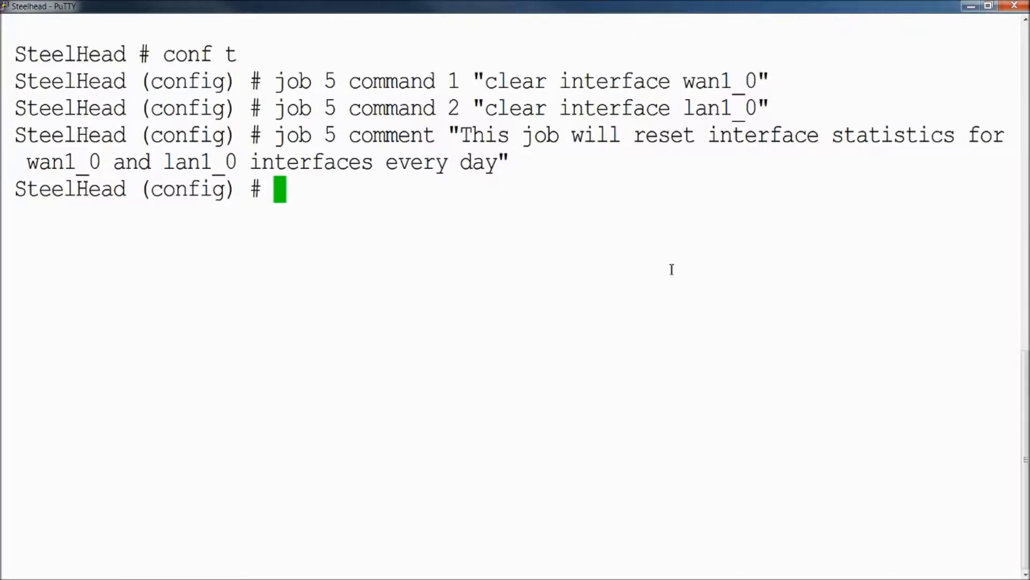
Step: Schedule job 5 for 00:00:00 on 2018/05/23 and name it clear_interface
{"action": "type", "text": "job 5 date-time 00:00:00 2018/05/23"}
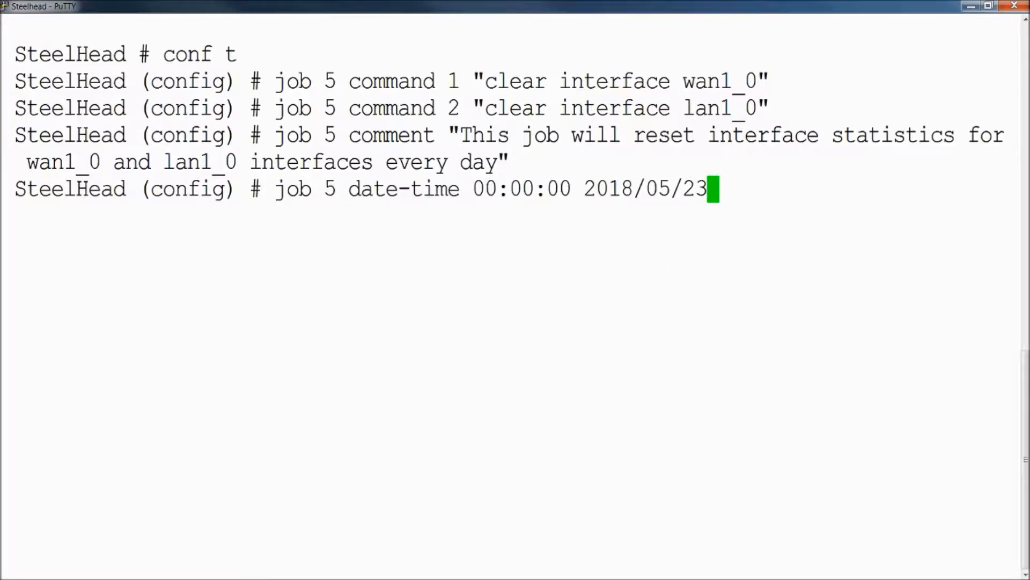
{"action": "mouse_move", "coordinate": [753, 302]}
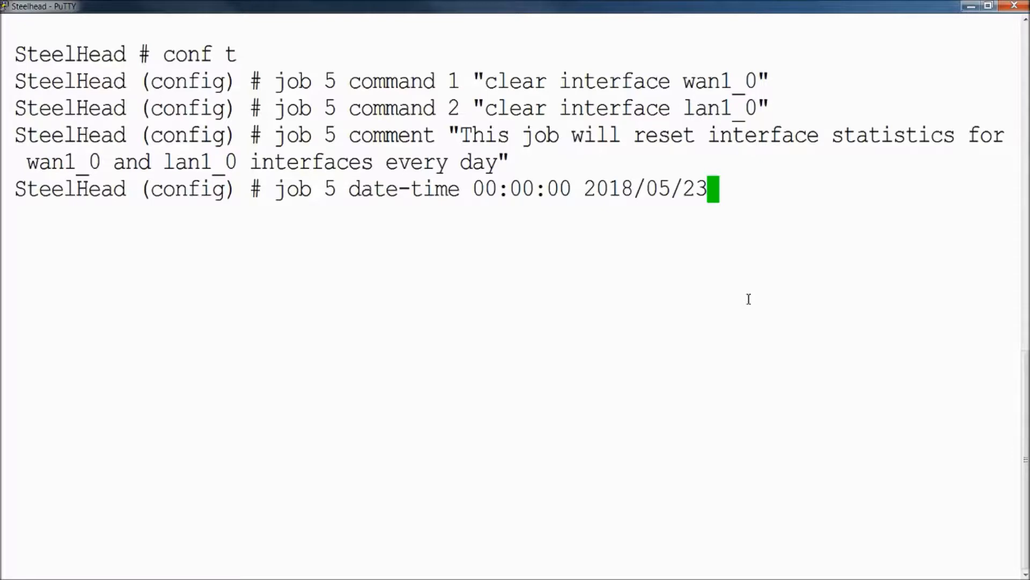
{"action": "mouse_move", "coordinate": [763, 312]}
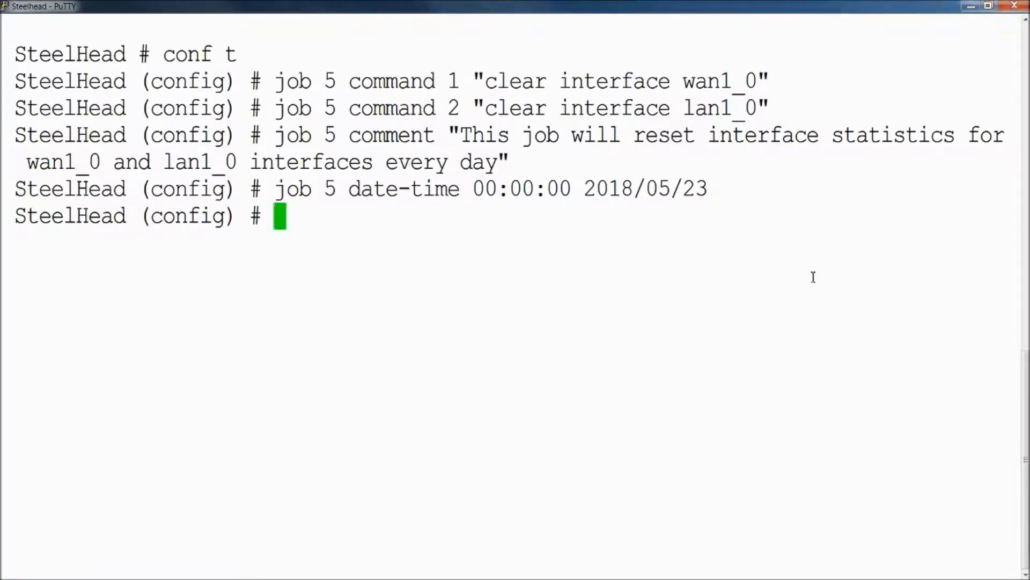
{"action": "type", "text": "job 5 name clear_interface"}
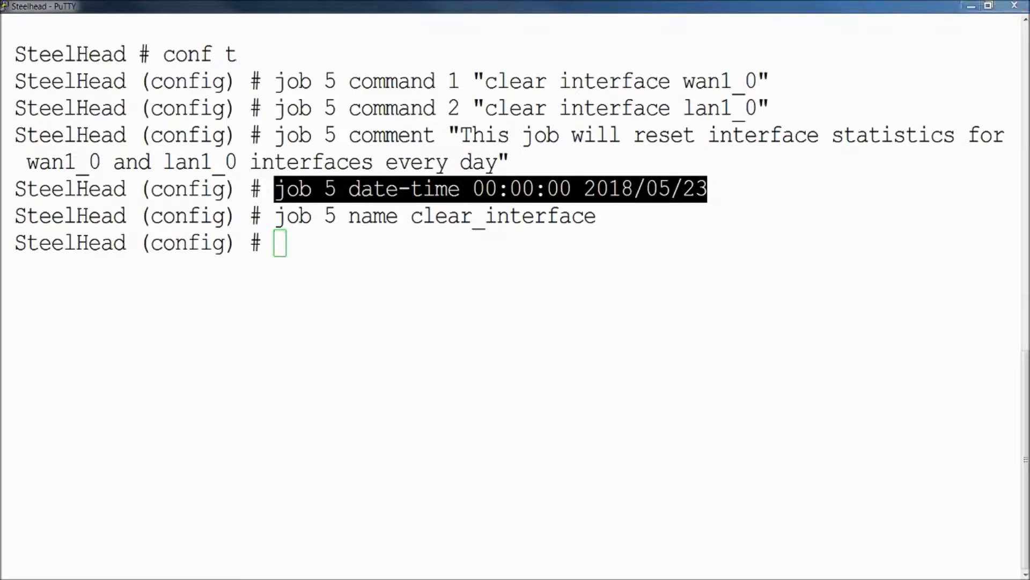
Step: Make job 5 recur every 86400 seconds and enable it
{"action": "type", "text": "job 5 recurring 86400"}
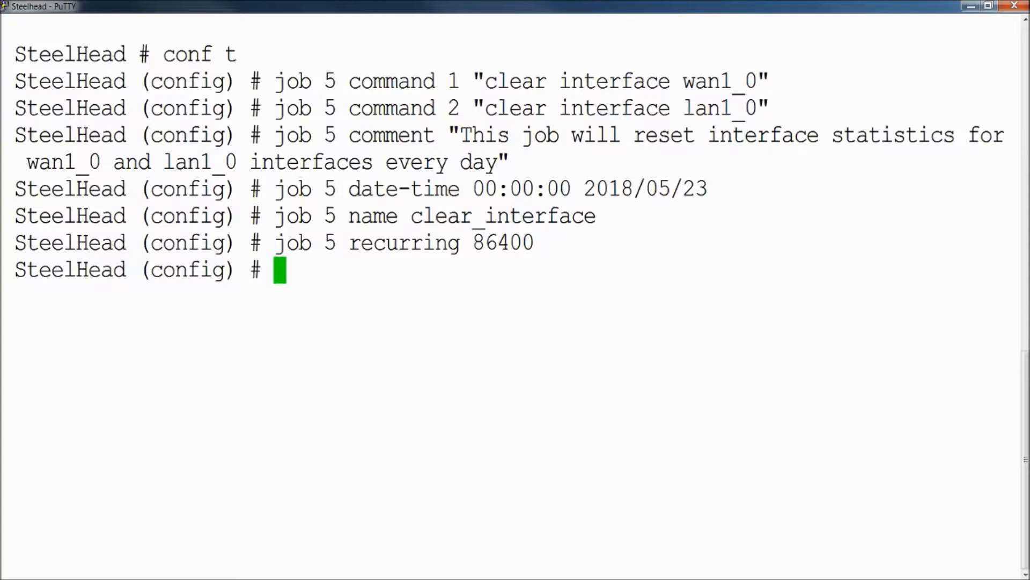
{"action": "type", "text": "job 5 enabl"}
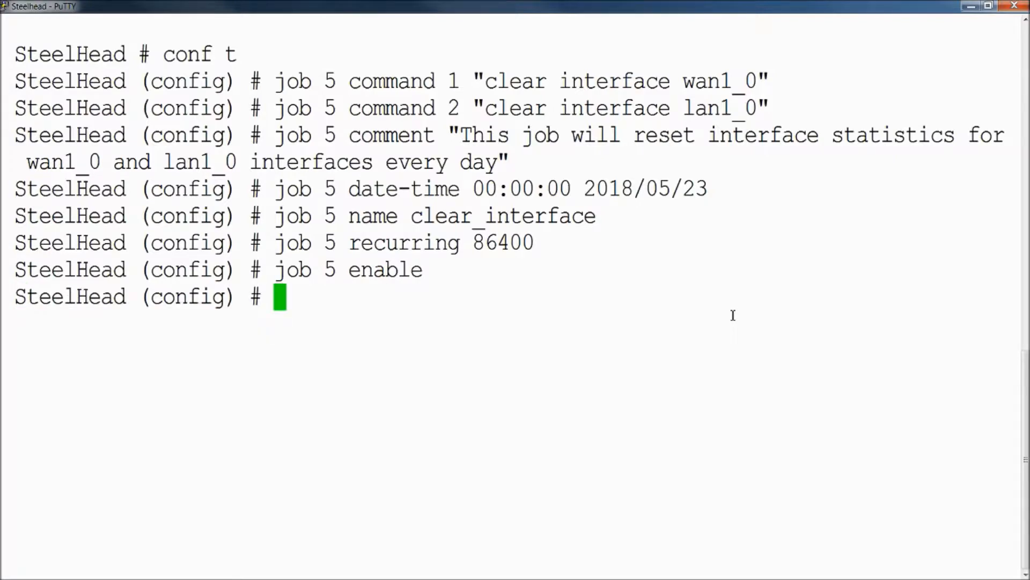
Step: Exit config mode, run 'sh jobs', and highlight job 5's 86400 interval
{"action": "type", "text": "exit"}
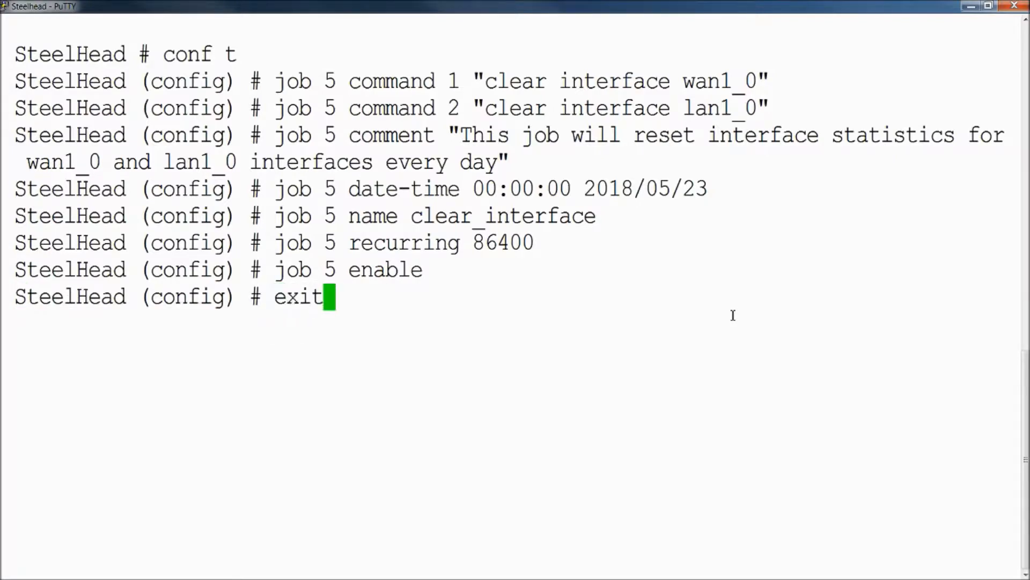
{"action": "type", "text": "sh"}
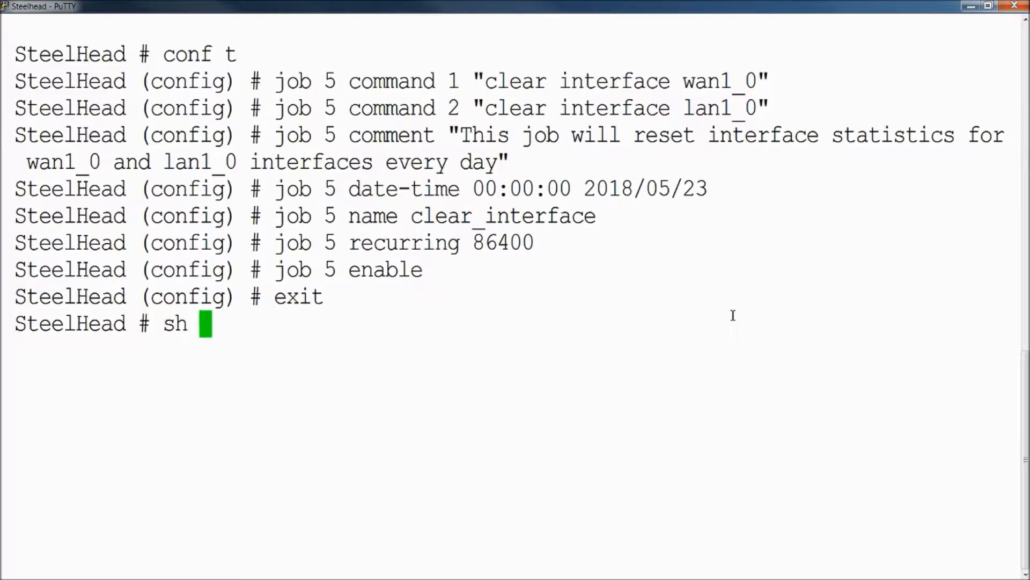
{"action": "type", "text": "jobs"}
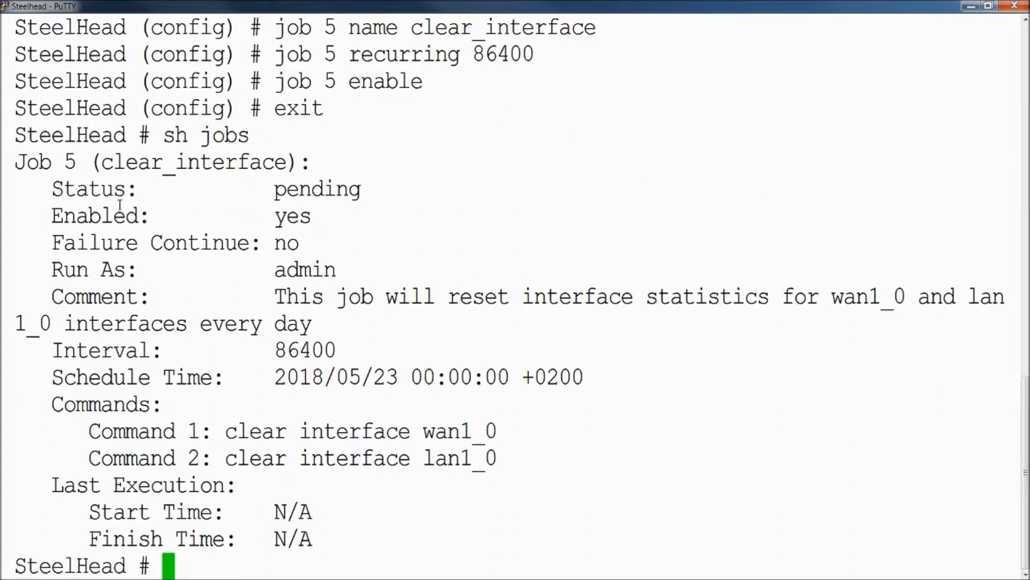
{"action": "triple_click", "coordinate": [196, 190]}
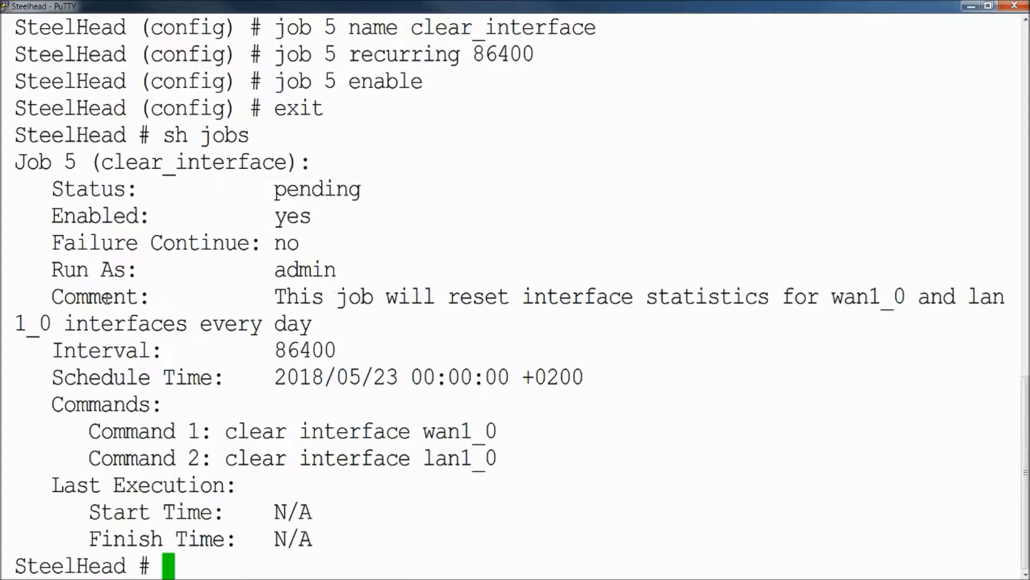
{"action": "mouse_move", "coordinate": [293, 314]}
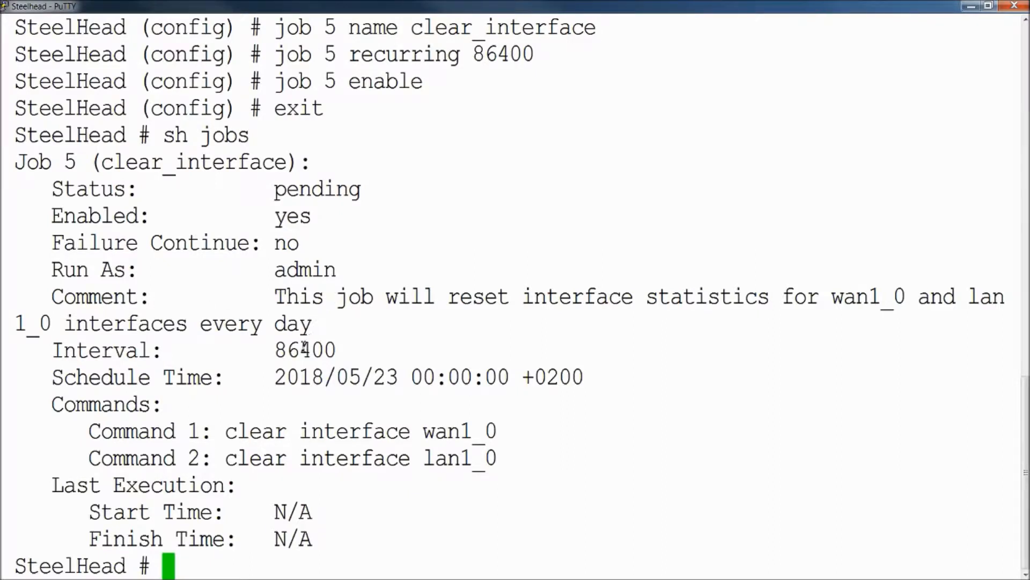
{"action": "double_click", "coordinate": [304, 349]}
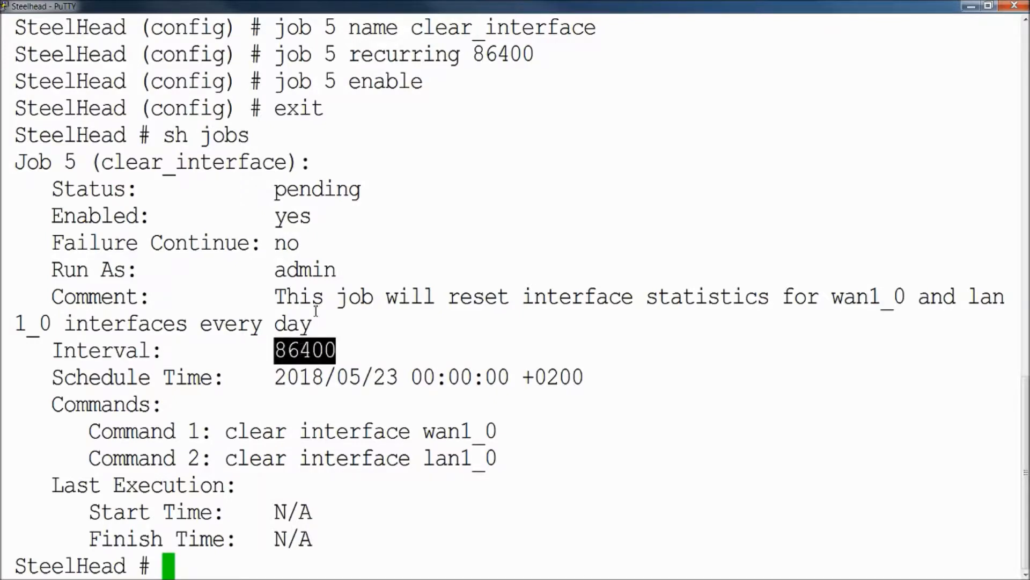
{"action": "mouse_move", "coordinate": [315, 283]}
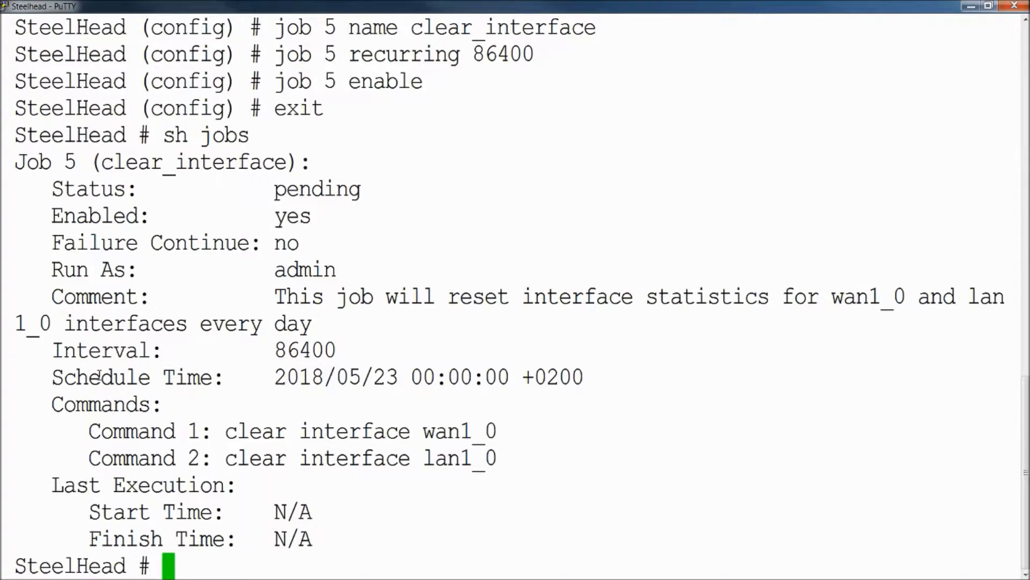
{"action": "double_click", "coordinate": [335, 377]}
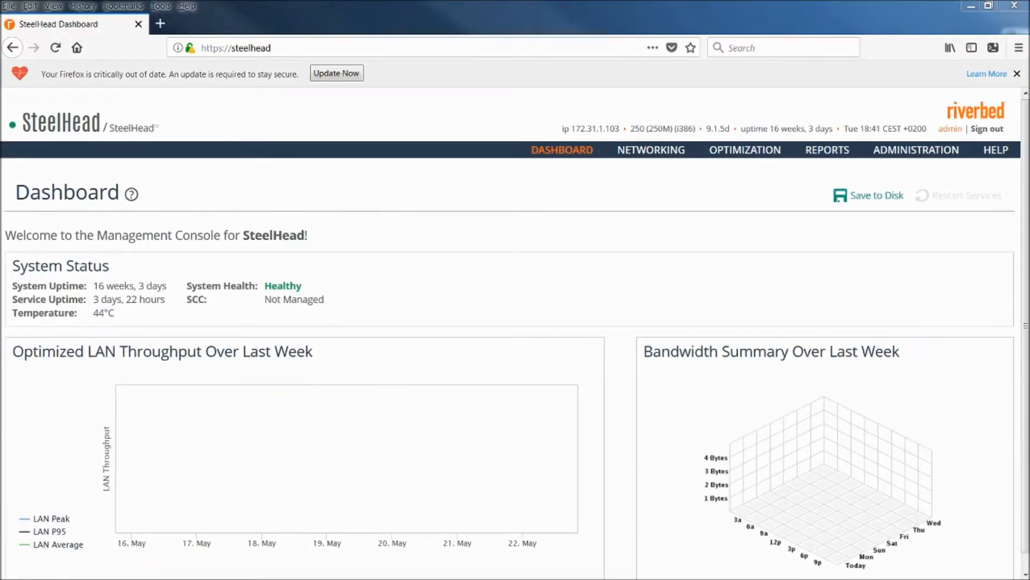
{"action": "mouse_move", "coordinate": [712, 547]}
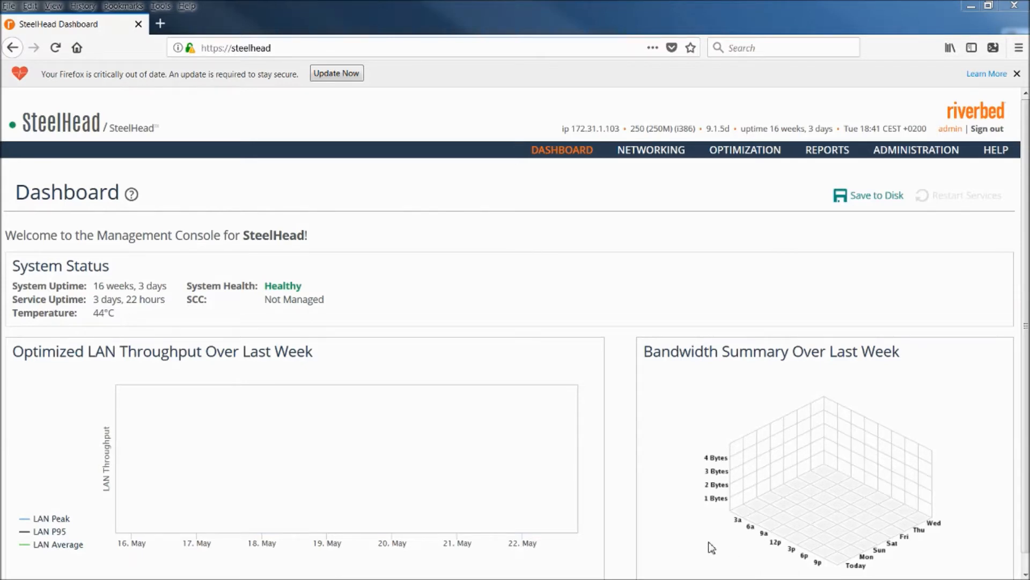
Step: Open Administration > Maintenance > Scheduled Jobs in the SteelHead web console
{"action": "left_click", "coordinate": [916, 149]}
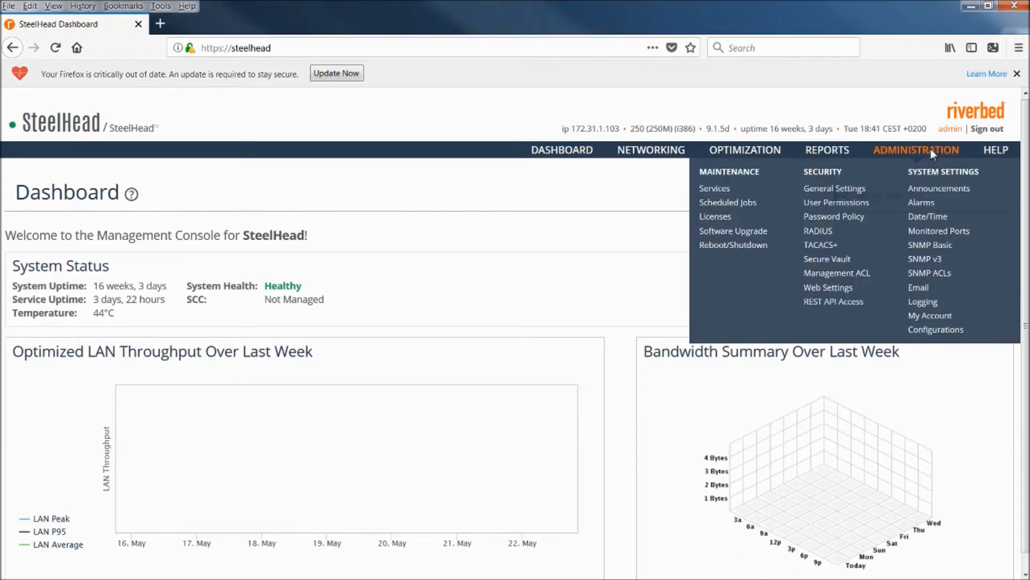
{"action": "mouse_move", "coordinate": [739, 200]}
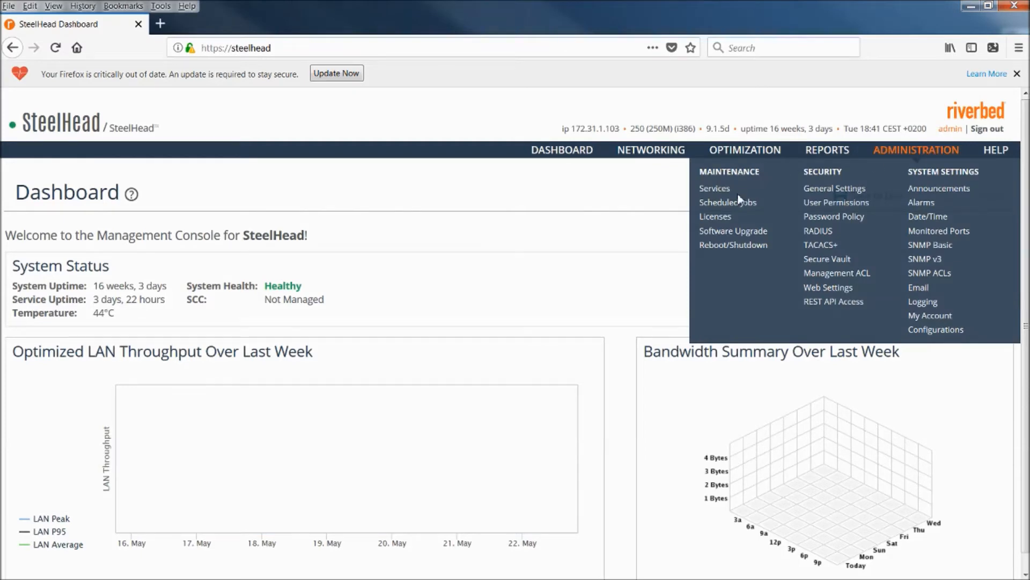
{"action": "left_click", "coordinate": [727, 202]}
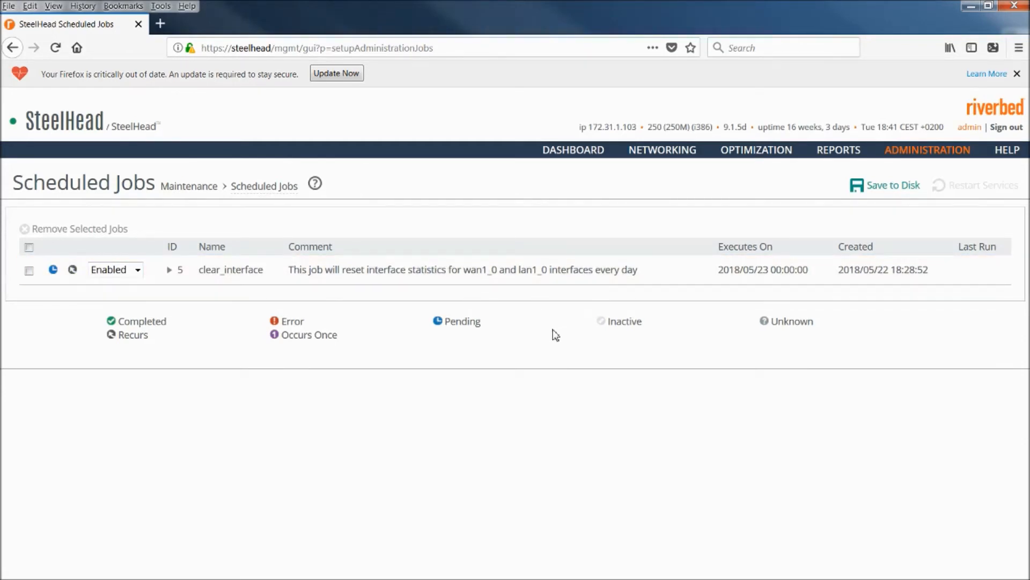
{"action": "left_click", "coordinate": [137, 270]}
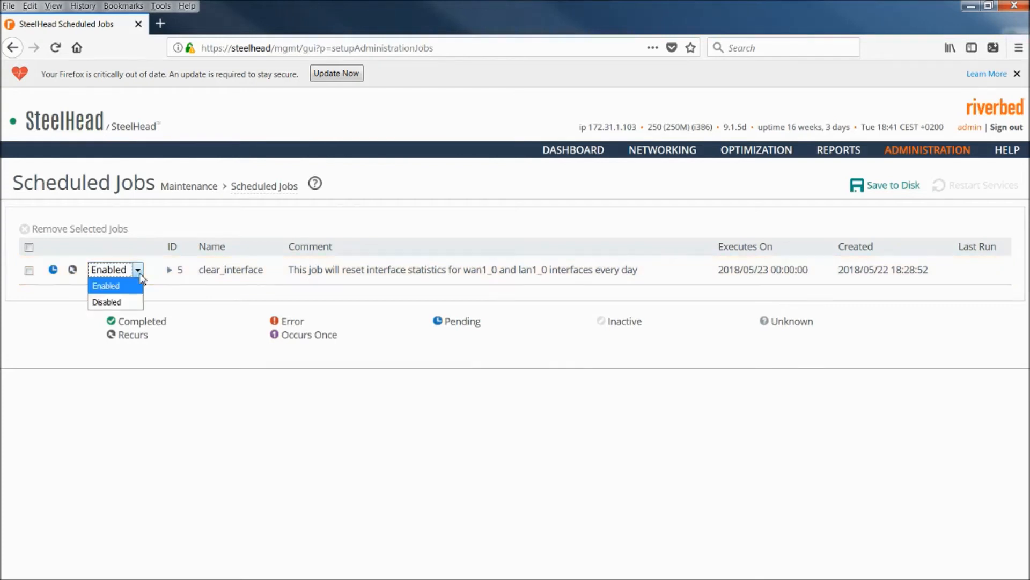
{"action": "mouse_move", "coordinate": [108, 301]}
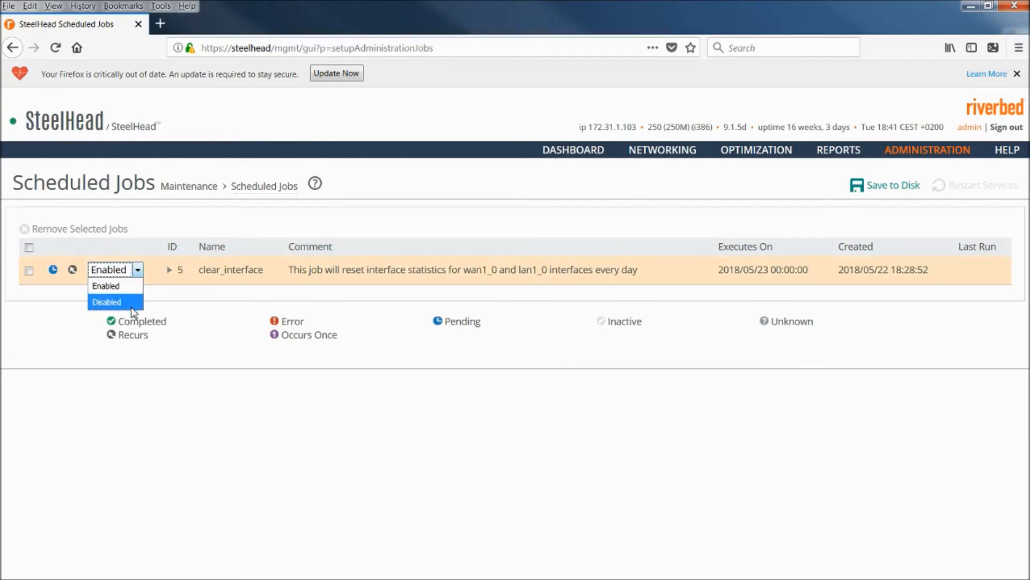
{"action": "left_click", "coordinate": [106, 285]}
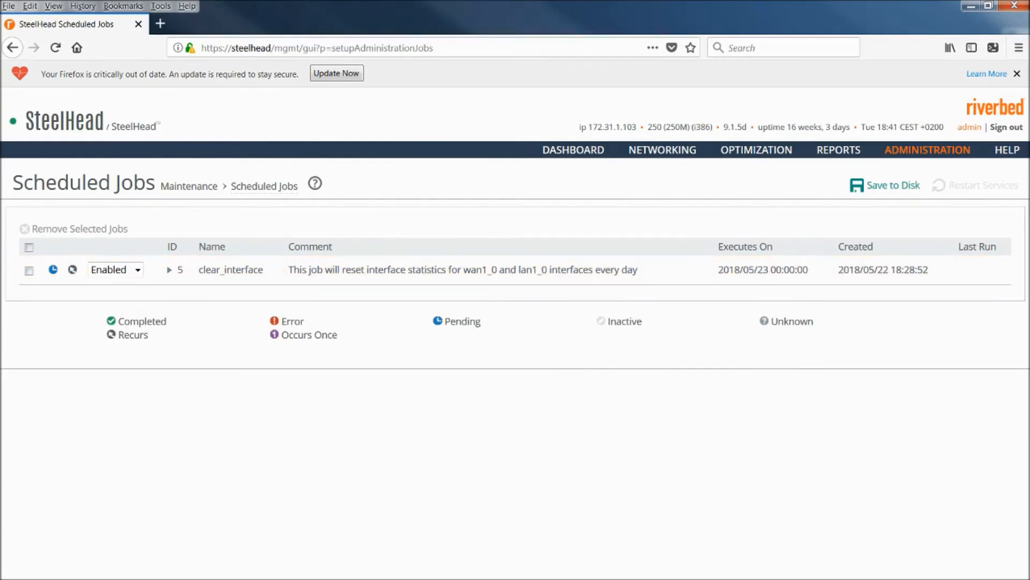